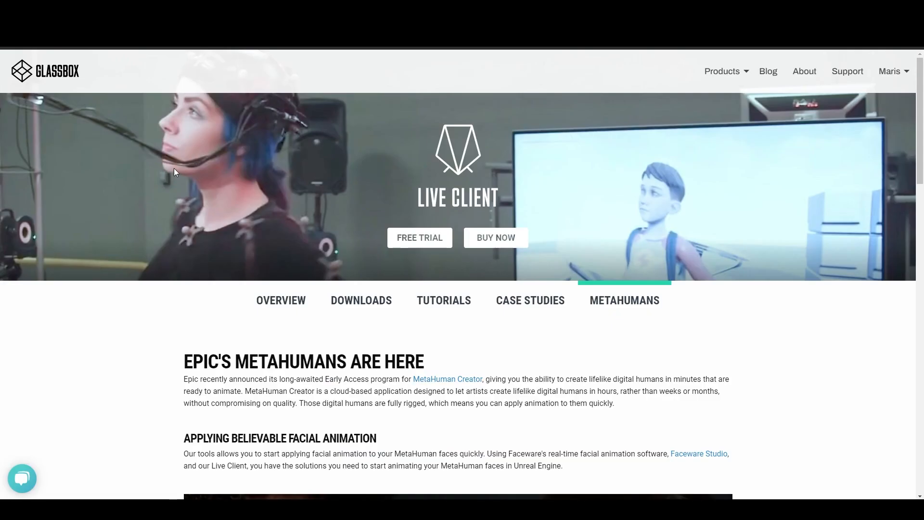
{"action": "mouse_move", "coordinate": [423, 238]}
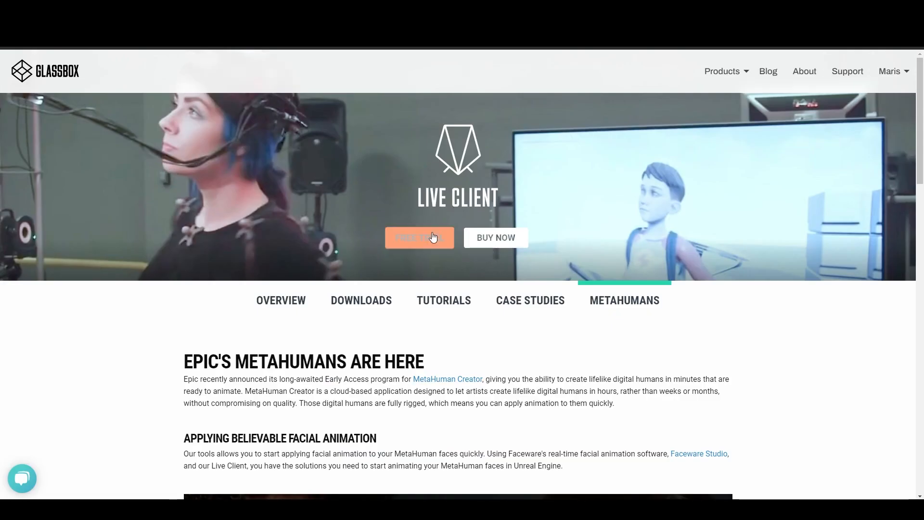
- Request the free 30-day Live Client trial key and proceed to its downloads page
{"action": "left_click", "coordinate": [420, 237]}
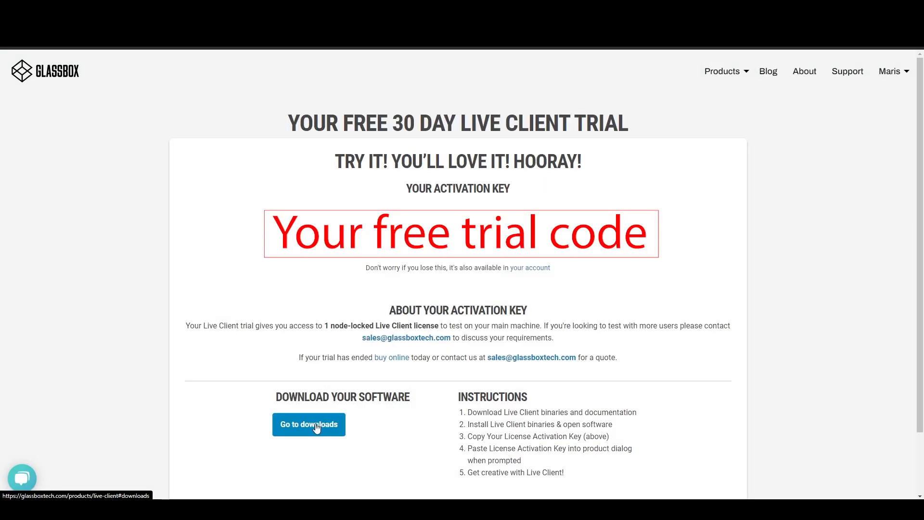
{"action": "left_click", "coordinate": [309, 424]}
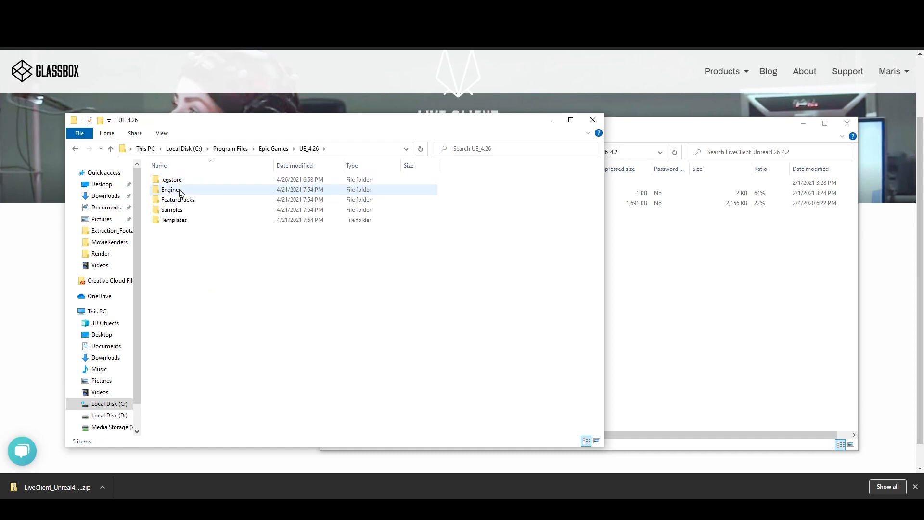
- Open the UE_4.26 Engine folder and review Glassbox's MetaHumans getting-started steps
{"action": "double_click", "coordinate": [170, 190]}
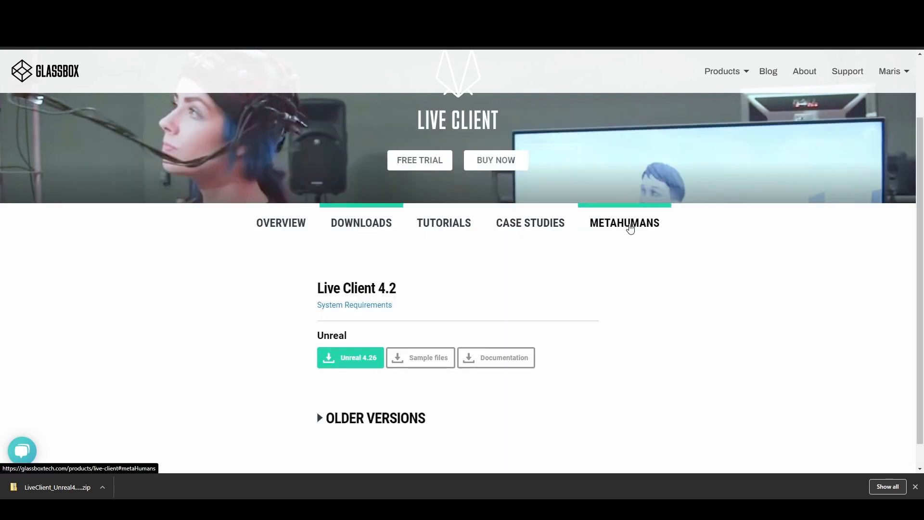
{"action": "left_click", "coordinate": [625, 223]}
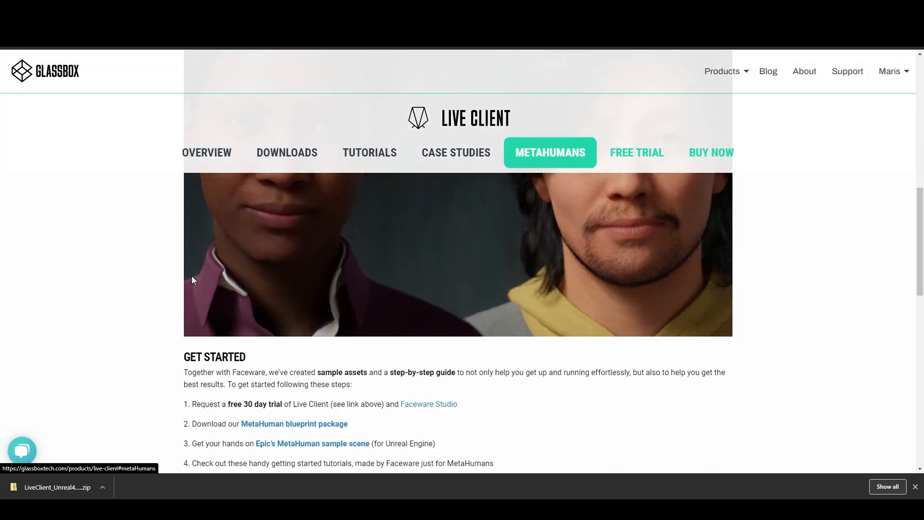
{"action": "scroll", "scroll_direction": "down", "scroll_amount": 3}
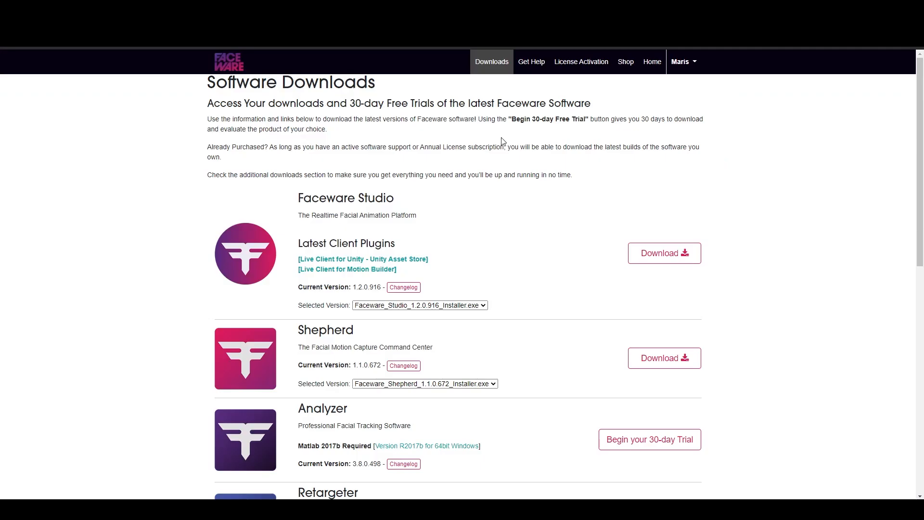
{"action": "mouse_move", "coordinate": [584, 259]}
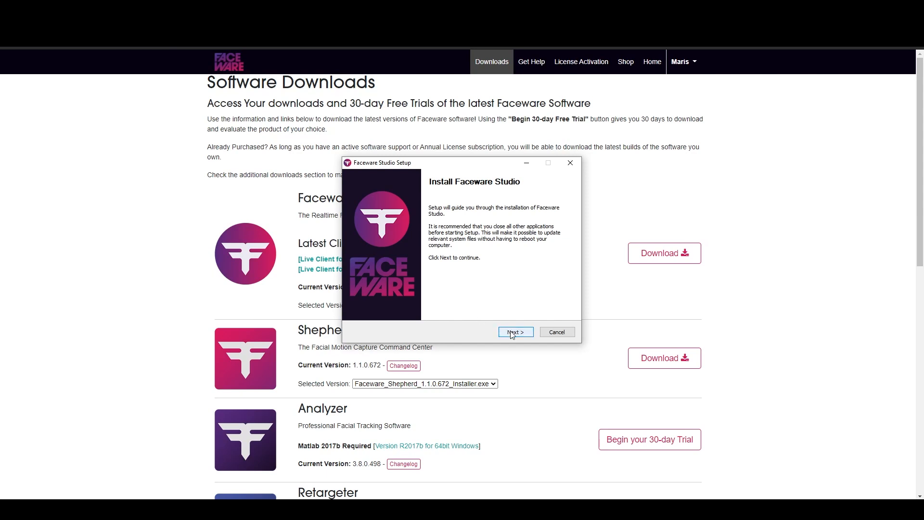
- Complete the Faceware Studio Setup wizard through to Finish
{"action": "left_click", "coordinate": [516, 332]}
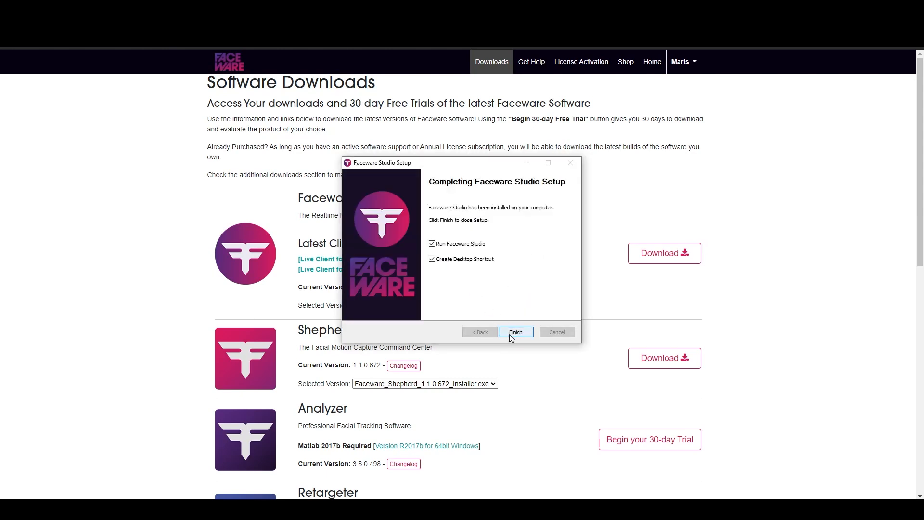
{"action": "left_click", "coordinate": [516, 332]}
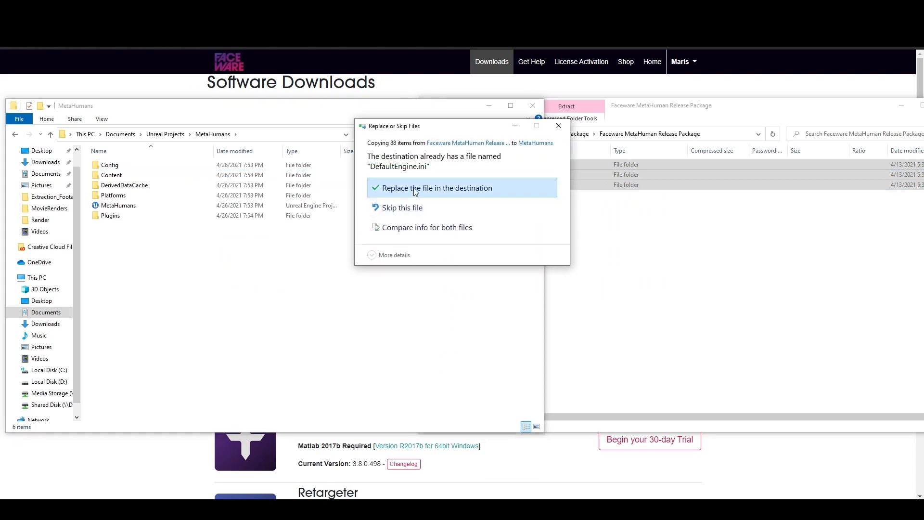
- Replace project files with the Faceware release package, then open MetaHumans.uproject
{"action": "left_click", "coordinate": [437, 188]}
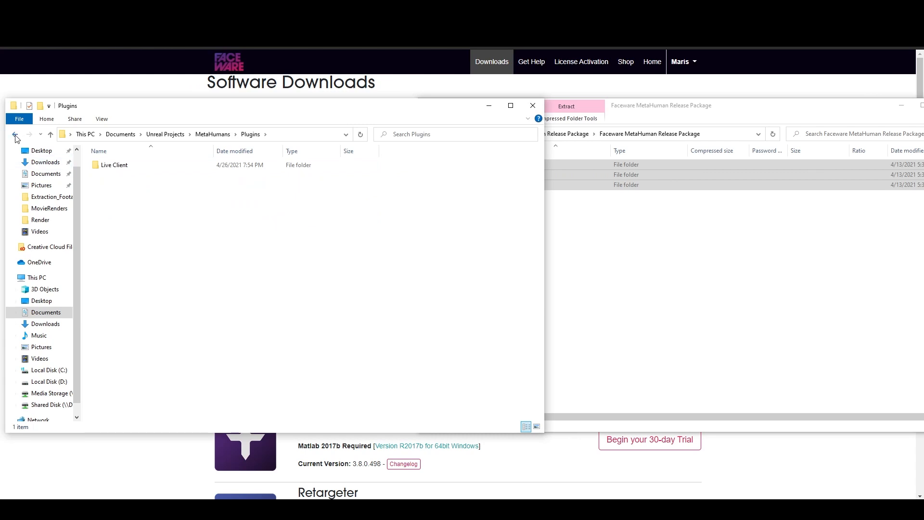
{"action": "left_click", "coordinate": [15, 134]}
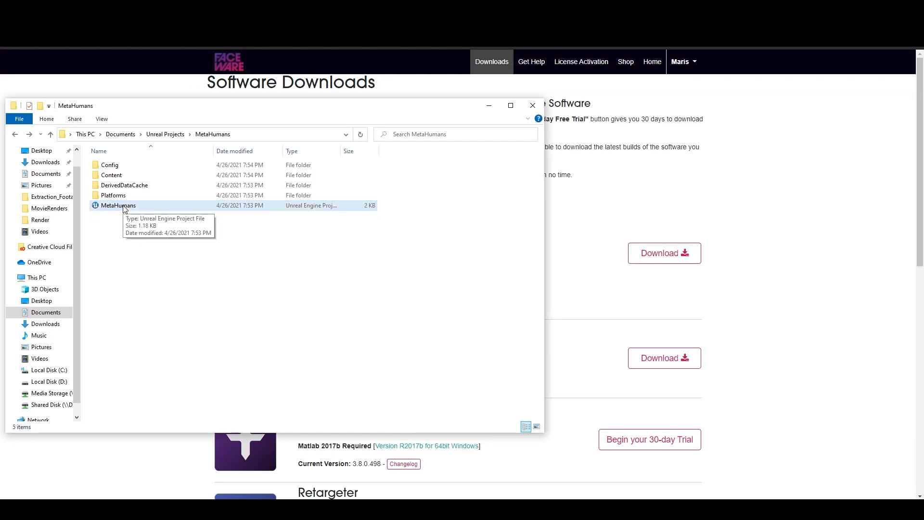
{"action": "double_click", "coordinate": [118, 206]}
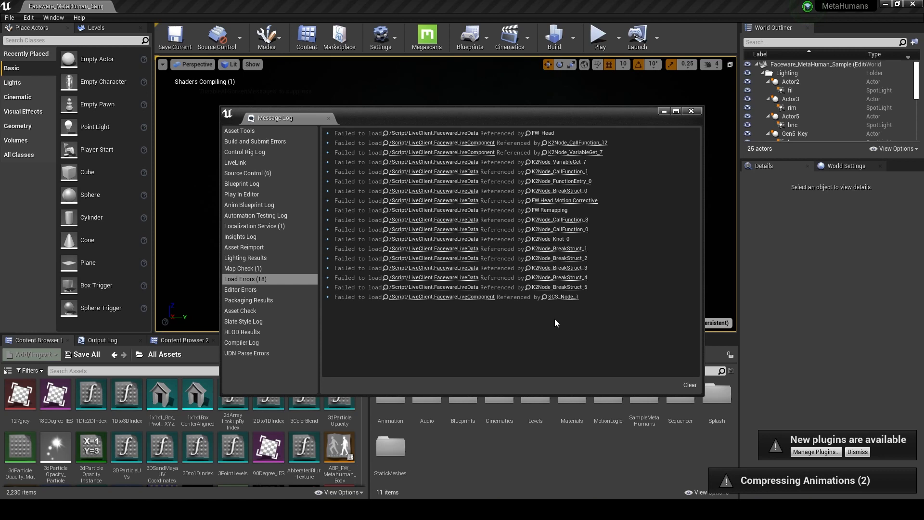
- Close the Message Log listing the Live Client load errors
{"action": "left_click", "coordinate": [691, 111]}
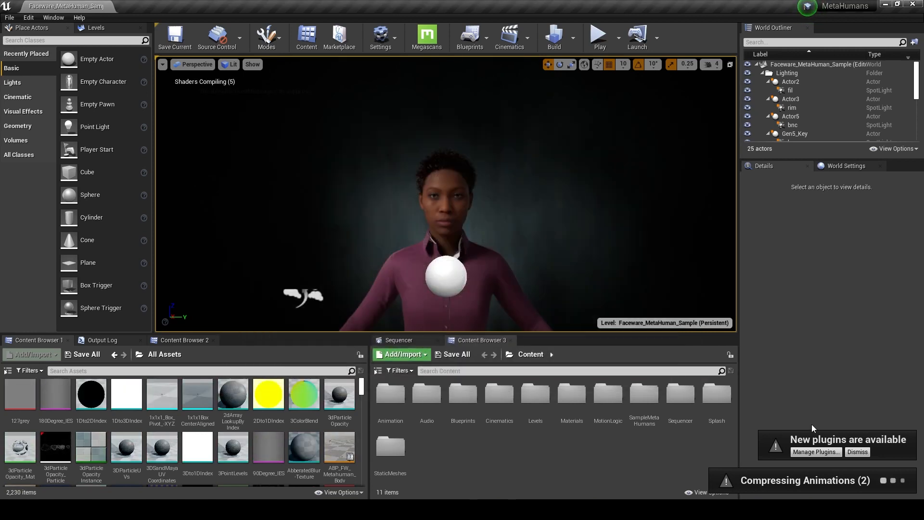
- Enable the 'Live Client for Unreal' plugin and start using its trial license
{"action": "left_click", "coordinate": [817, 451]}
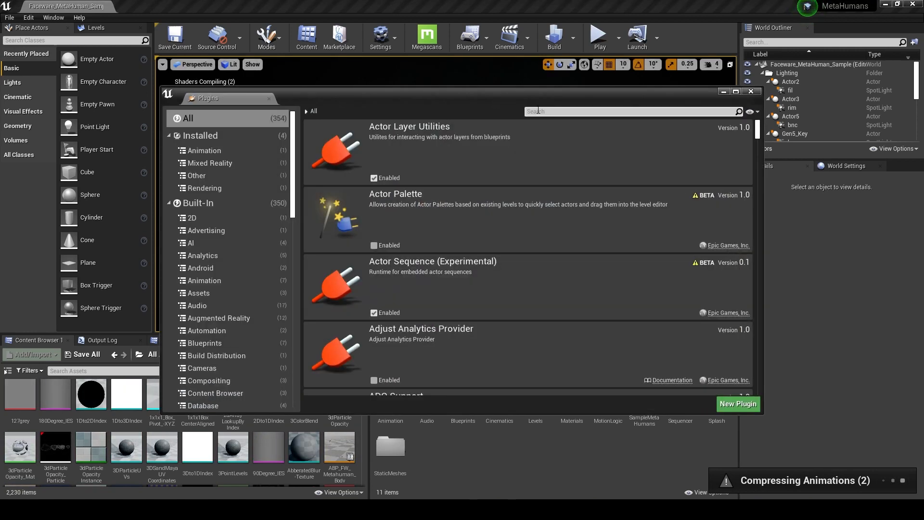
{"action": "type", "text": "live li"}
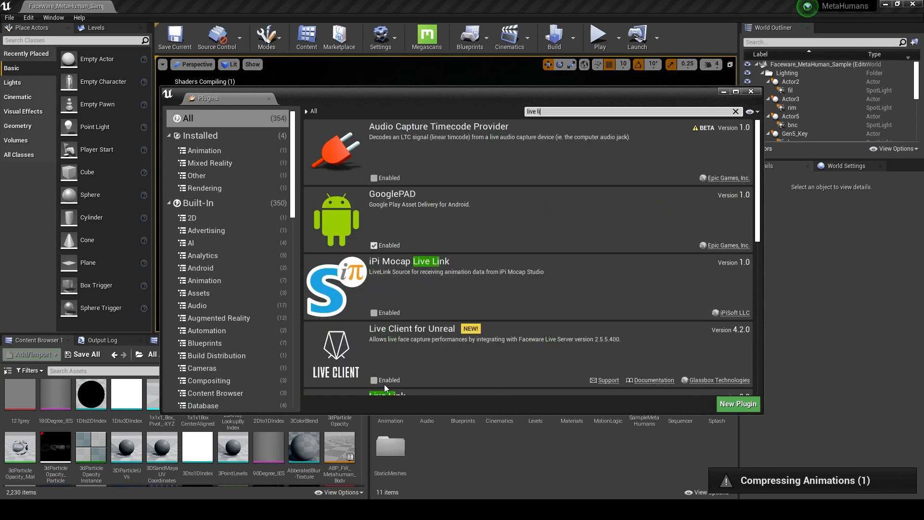
{"action": "left_click", "coordinate": [374, 380]}
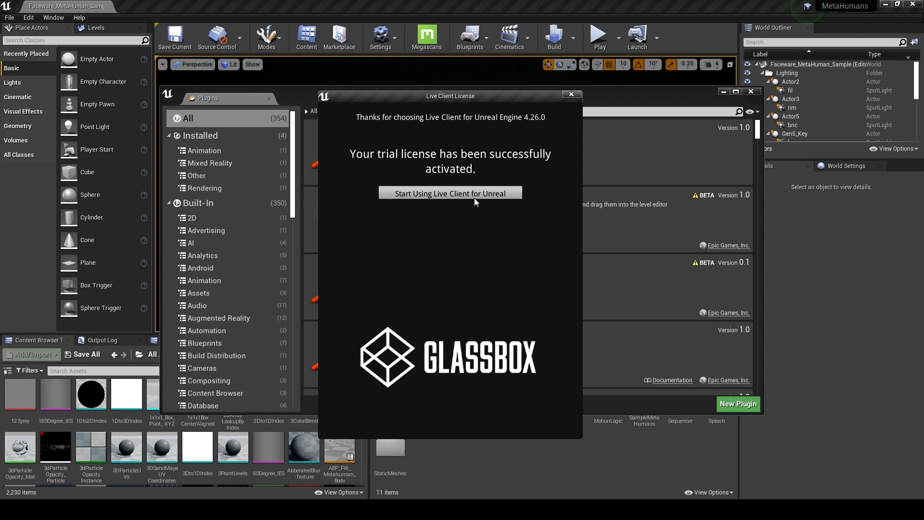
{"action": "left_click", "coordinate": [451, 193]}
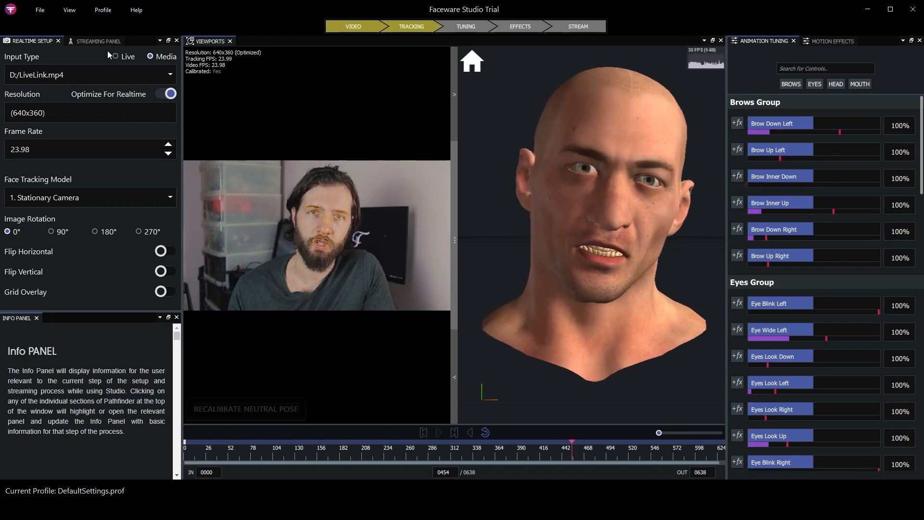
- Stream STANDARD-schema face data to the client, then Play the MetaHuman level
{"action": "left_click", "coordinate": [99, 41]}
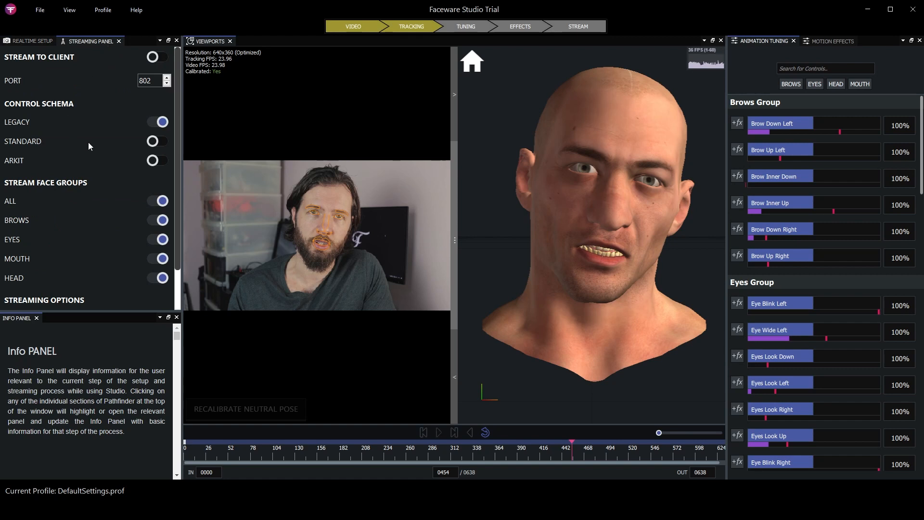
{"action": "left_click", "coordinate": [157, 141]}
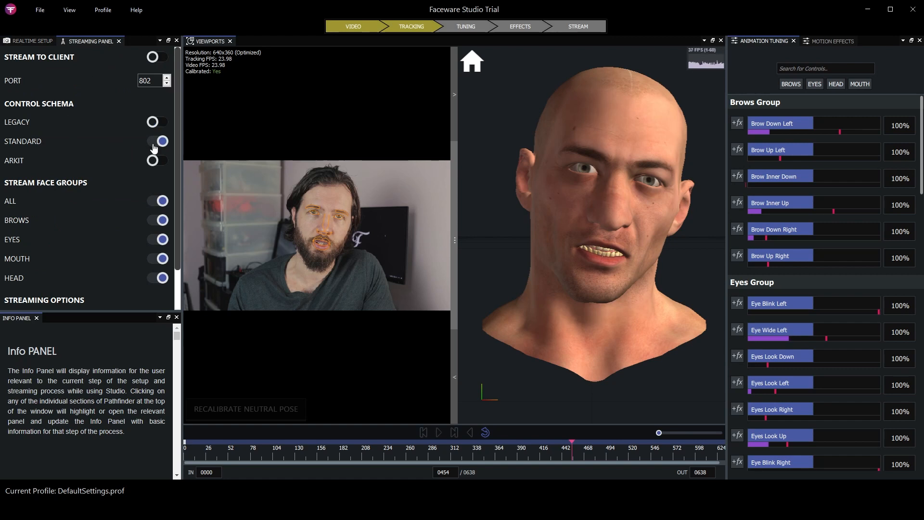
{"action": "left_click", "coordinate": [161, 141]}
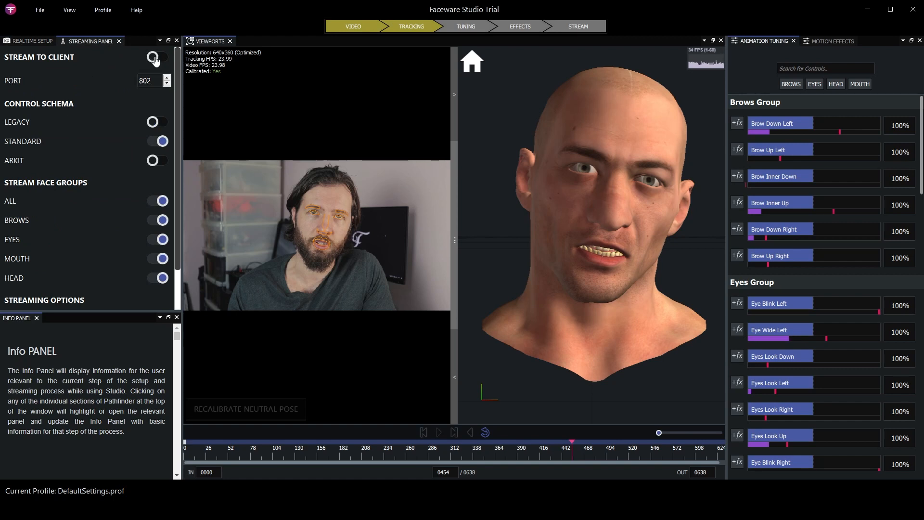
{"action": "left_click", "coordinate": [158, 56]}
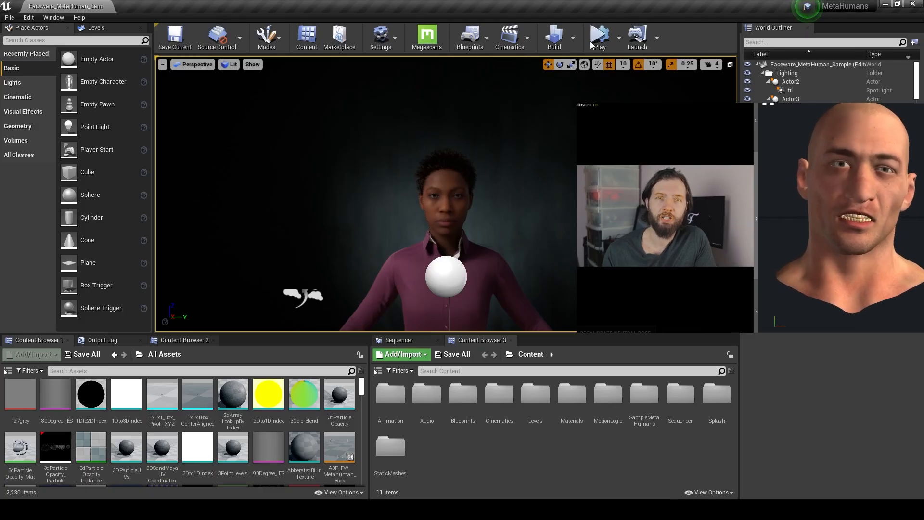
{"action": "left_click", "coordinate": [600, 35]}
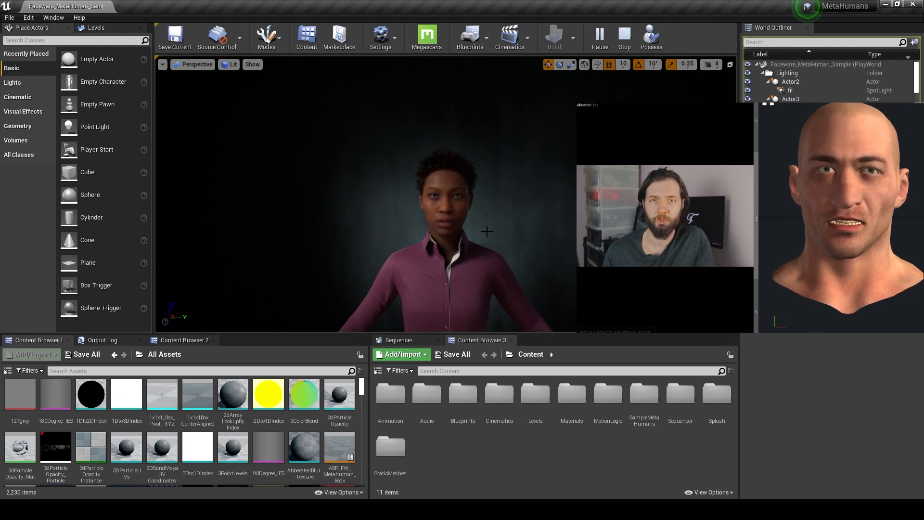